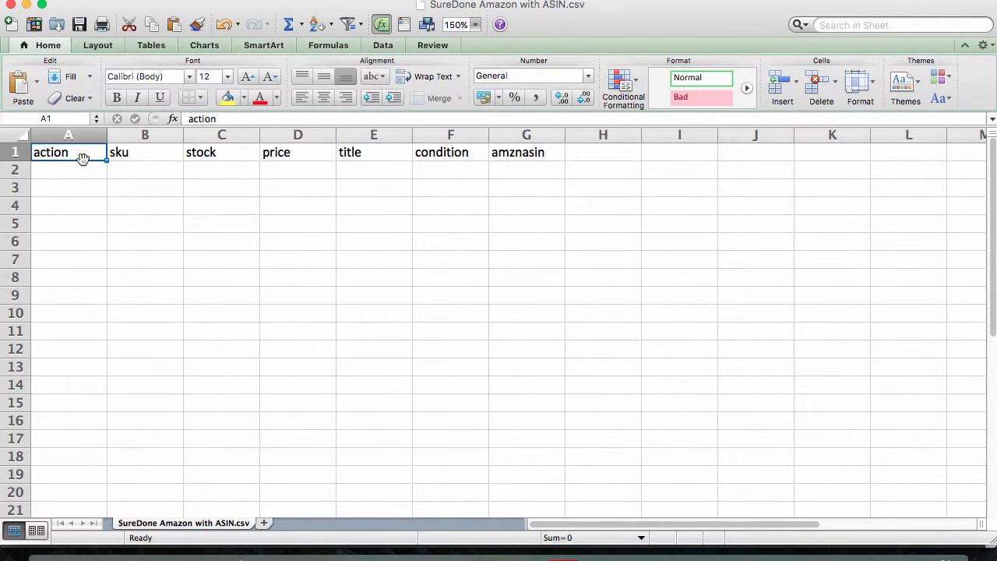
Step: Review the template's sku, price, condition and amznasin column headings
click(144, 153)
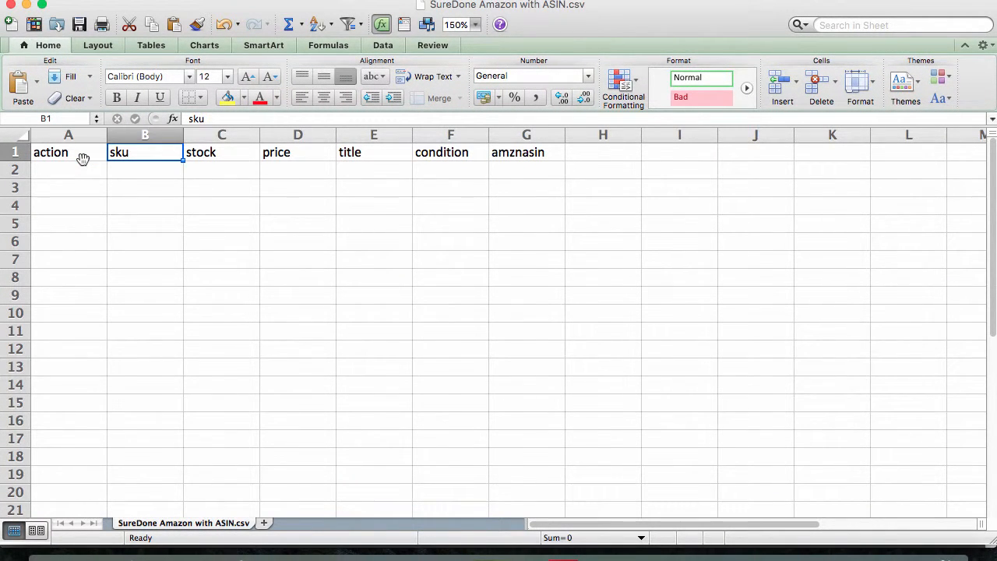
click(297, 153)
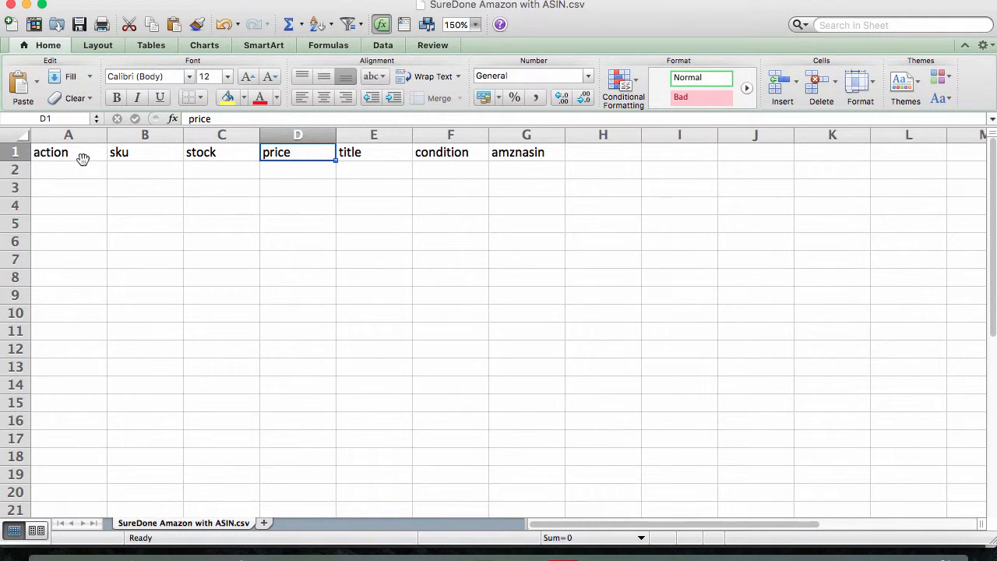
click(450, 153)
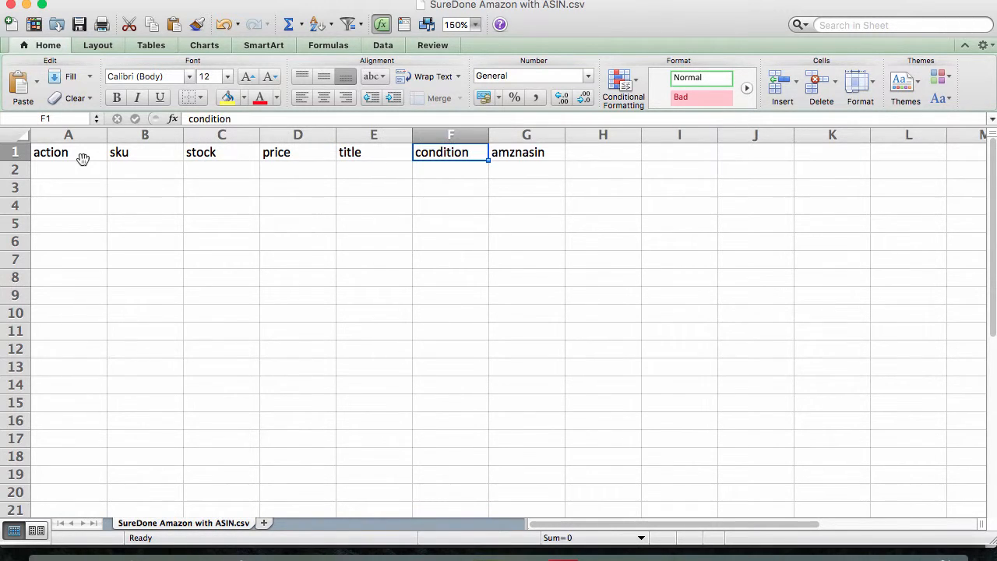
click(527, 153)
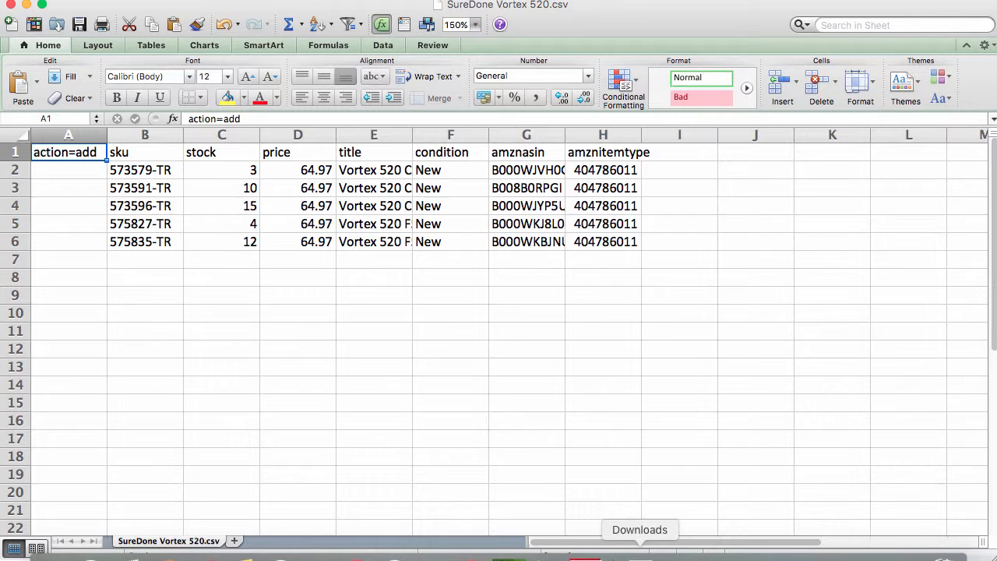
click(143, 153)
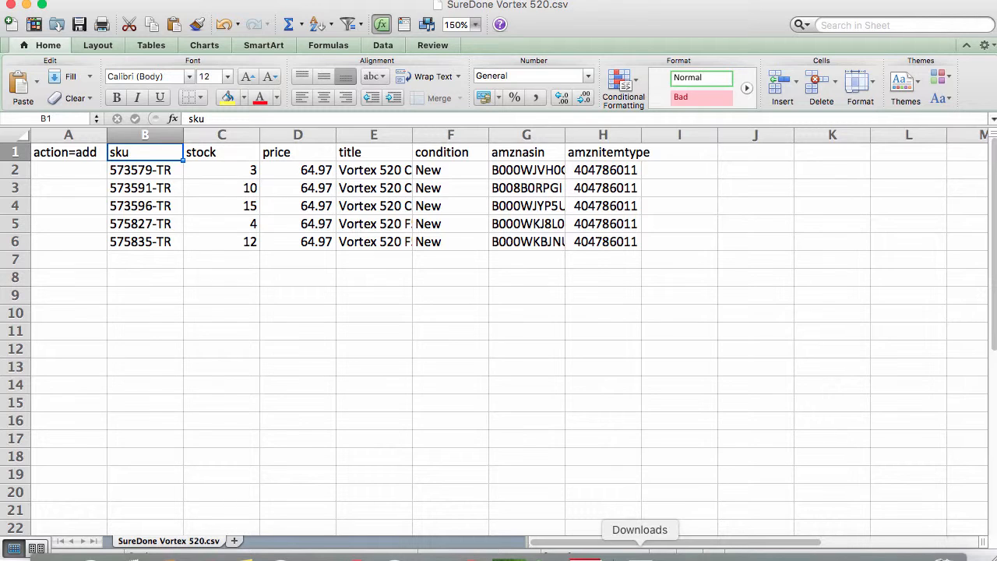
click(222, 153)
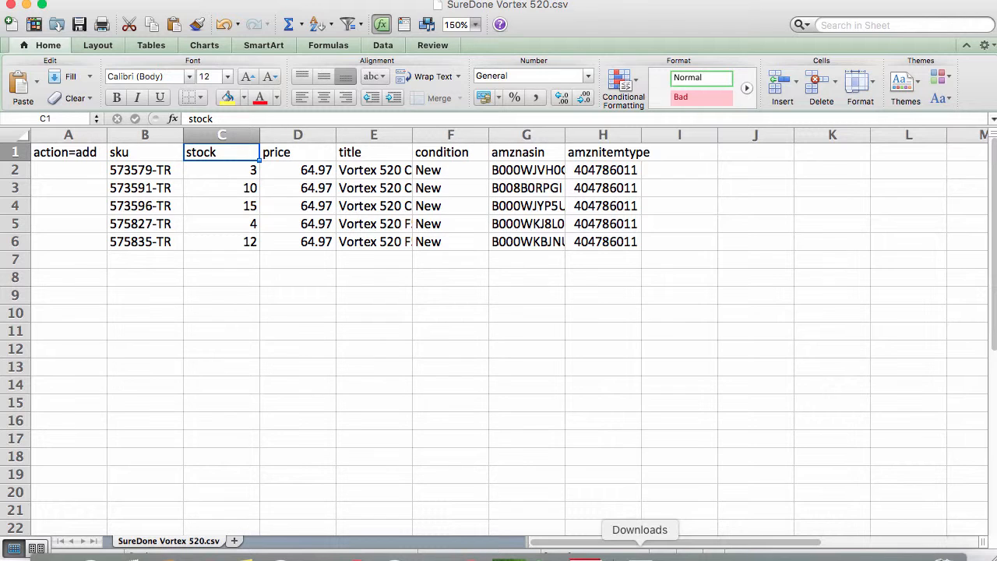
click(296, 153)
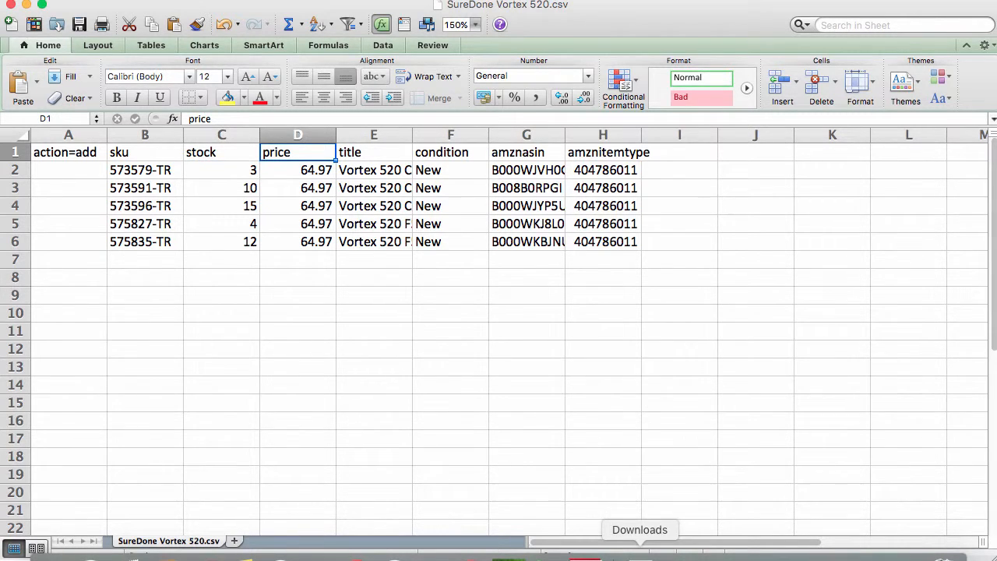
click(449, 153)
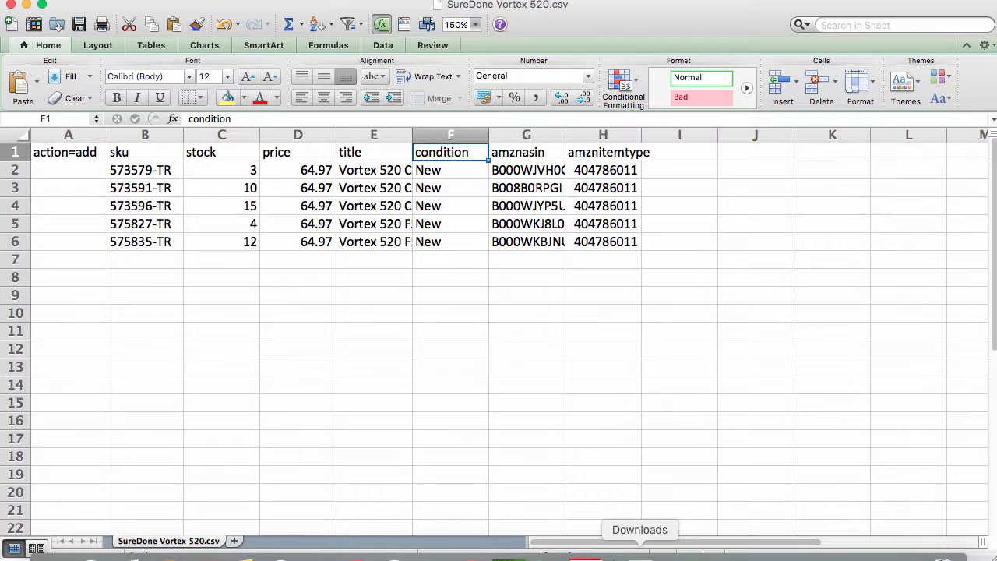
click(526, 152)
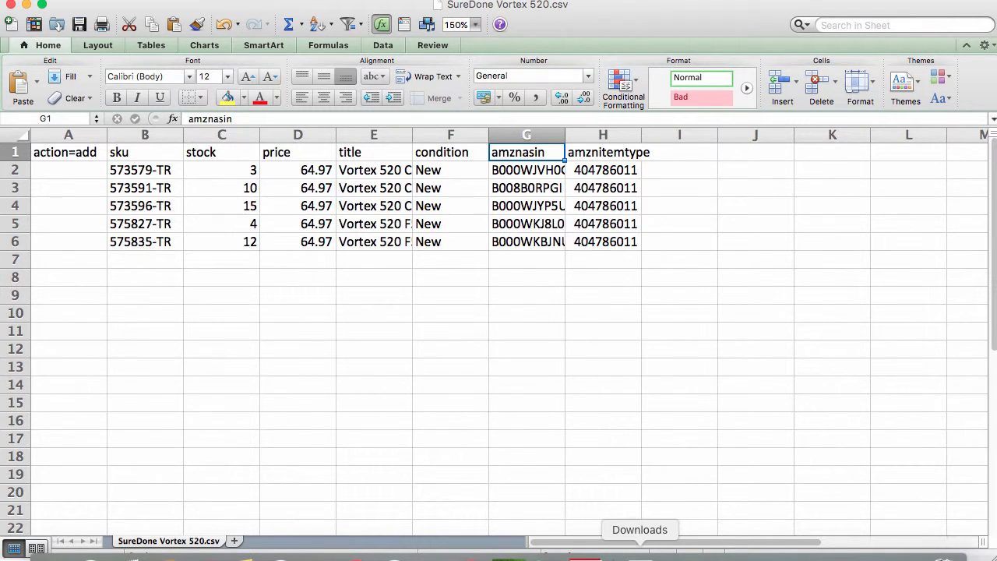
click(601, 152)
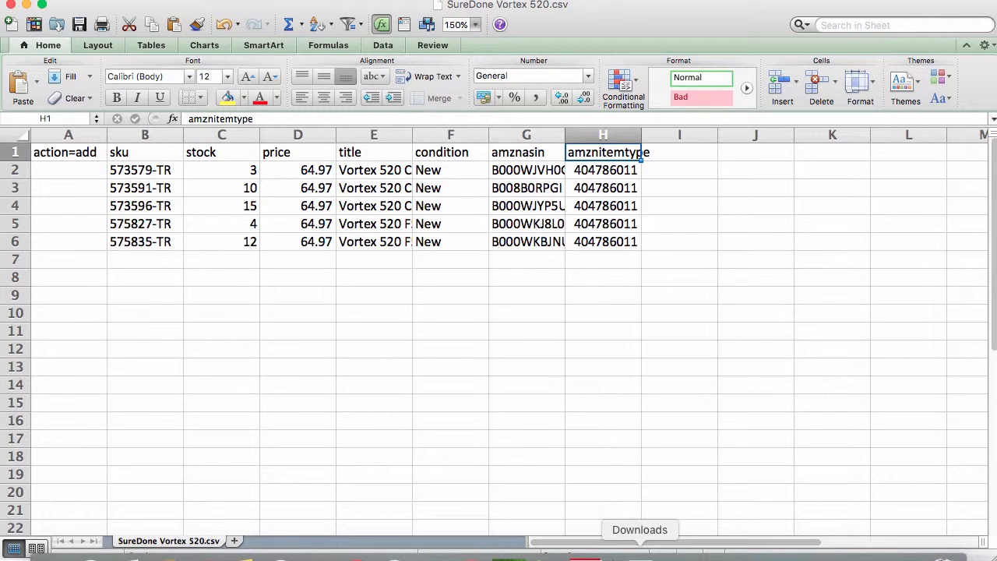
mouse_move(478, 341)
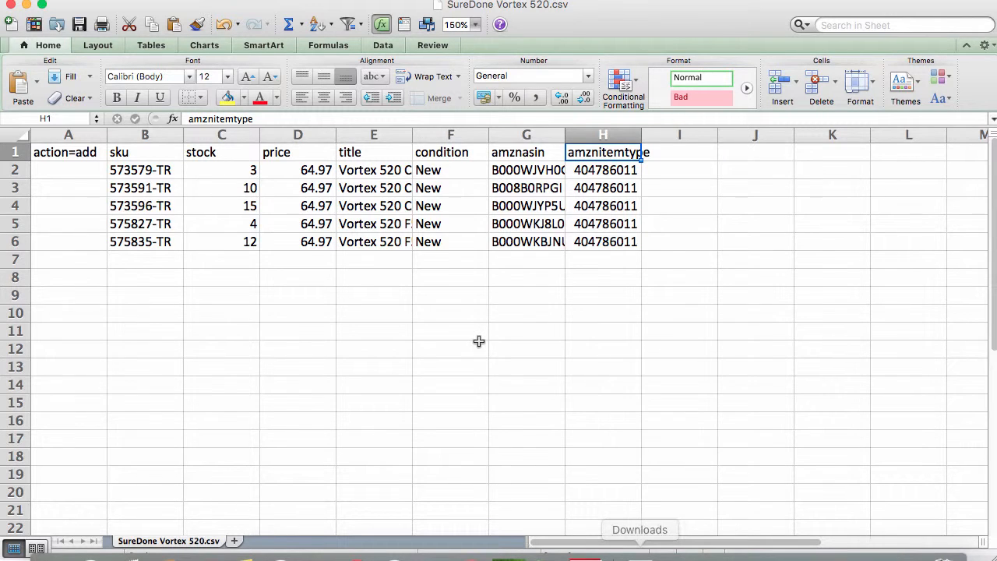
mouse_move(434, 234)
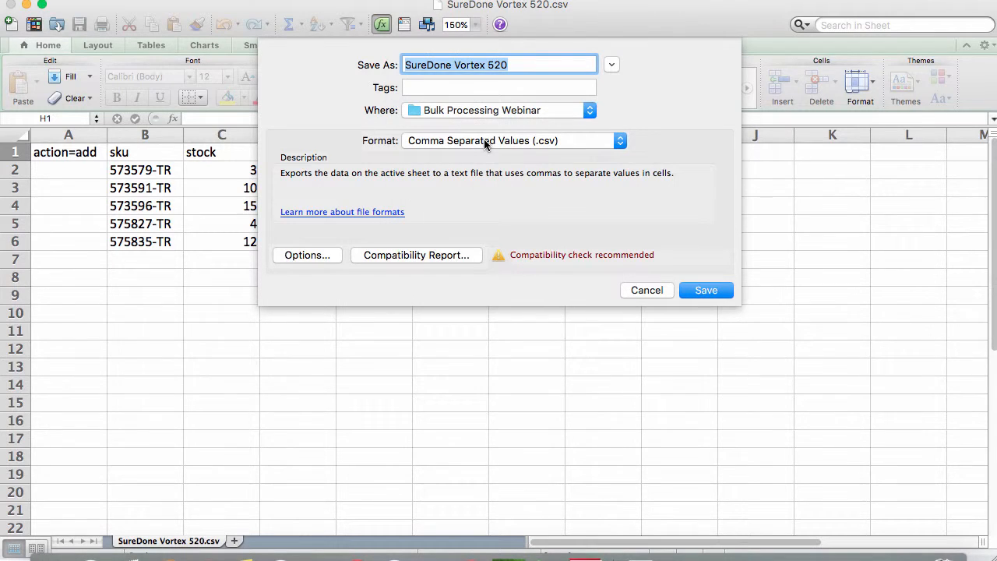
Step: Save the Vortex 520 sheet as CSV, replacing the existing SureDone Vortex 520.csv
click(705, 290)
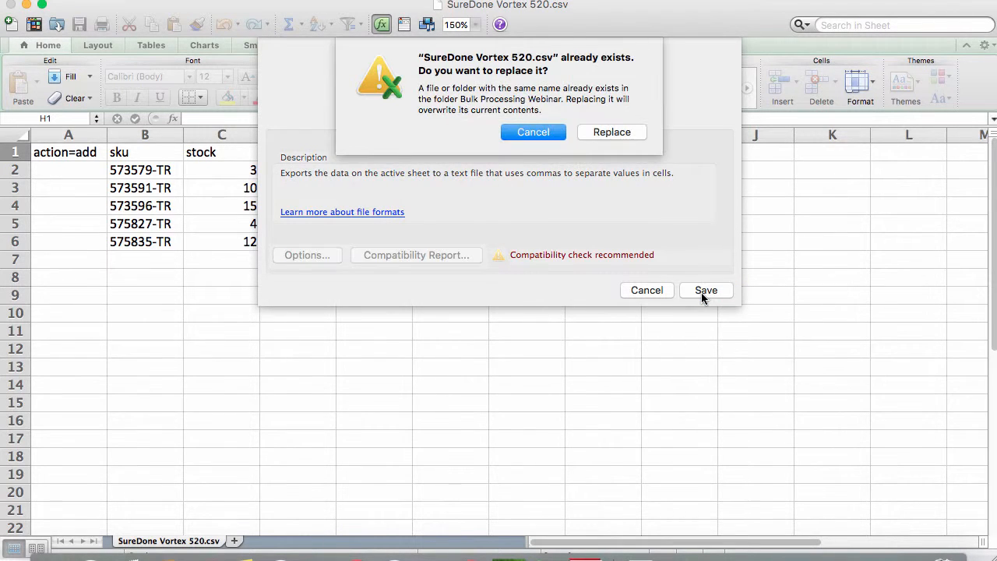
click(610, 131)
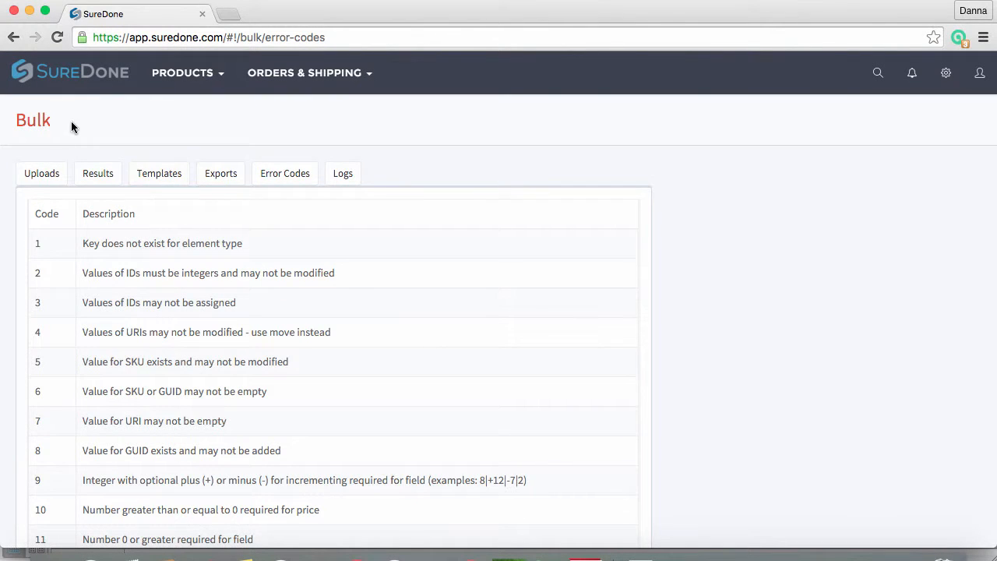
Step: Attach SureDone Vortex 520.csv as the upload file on the Bulk uploads form
click(41, 173)
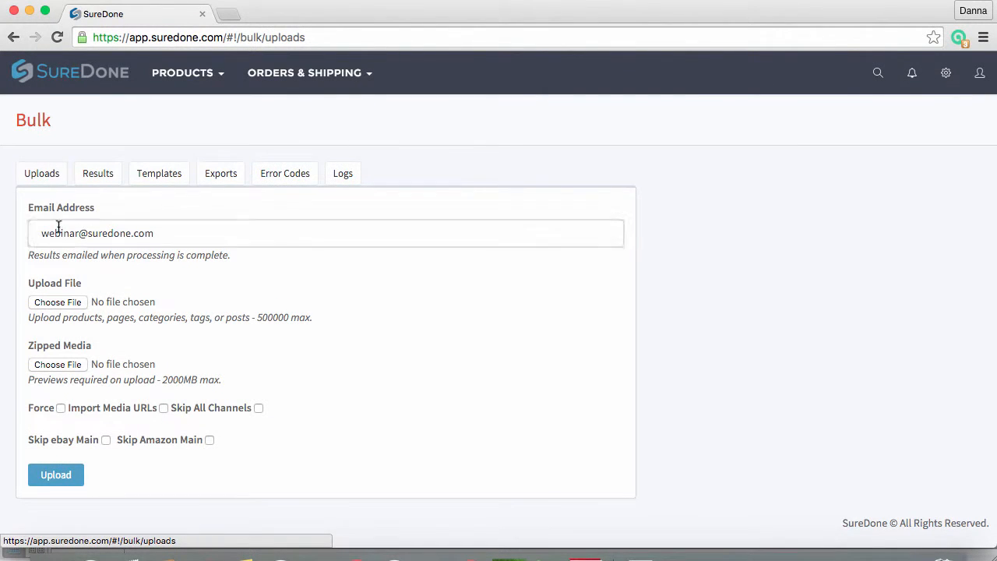
click(56, 302)
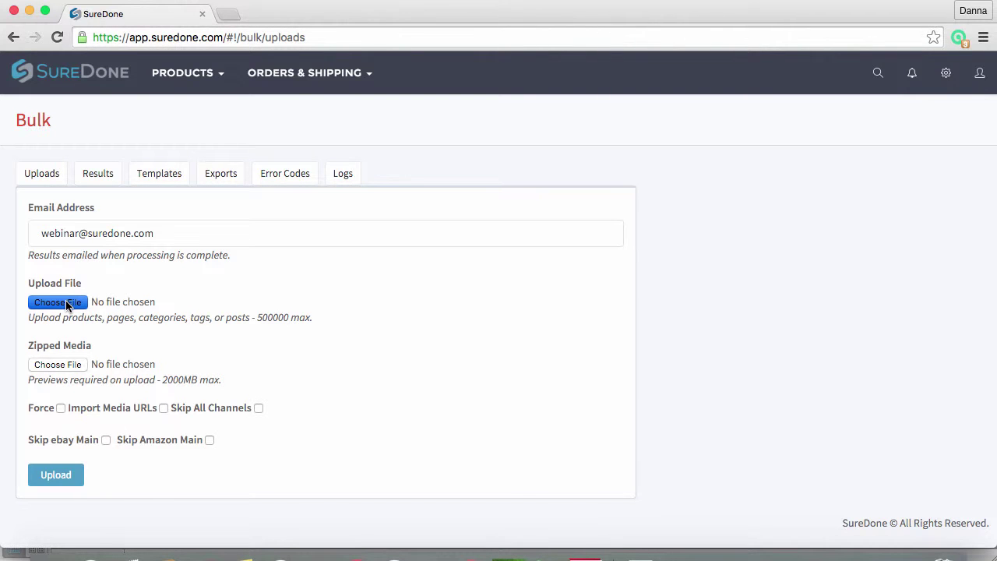
click(57, 302)
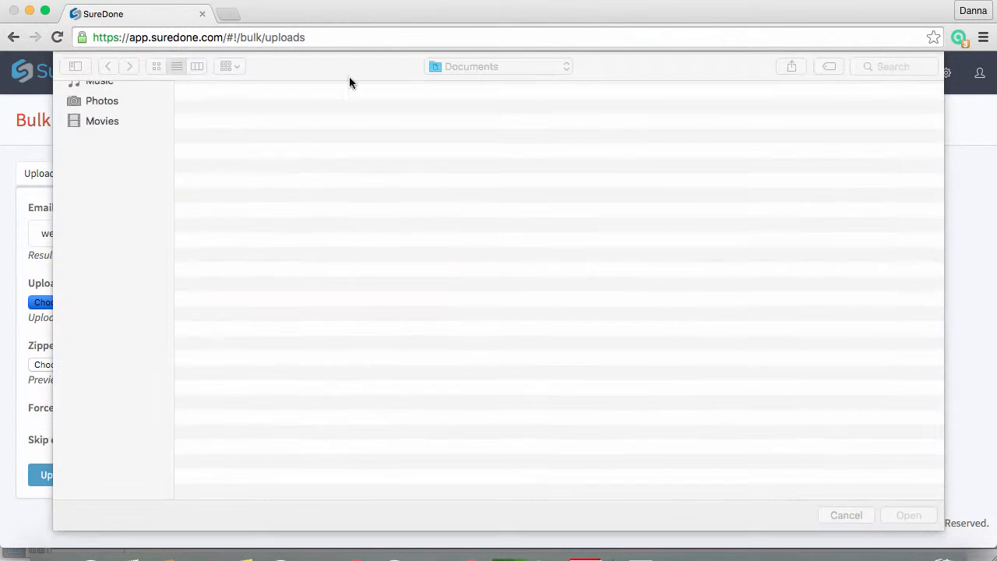
click(291, 287)
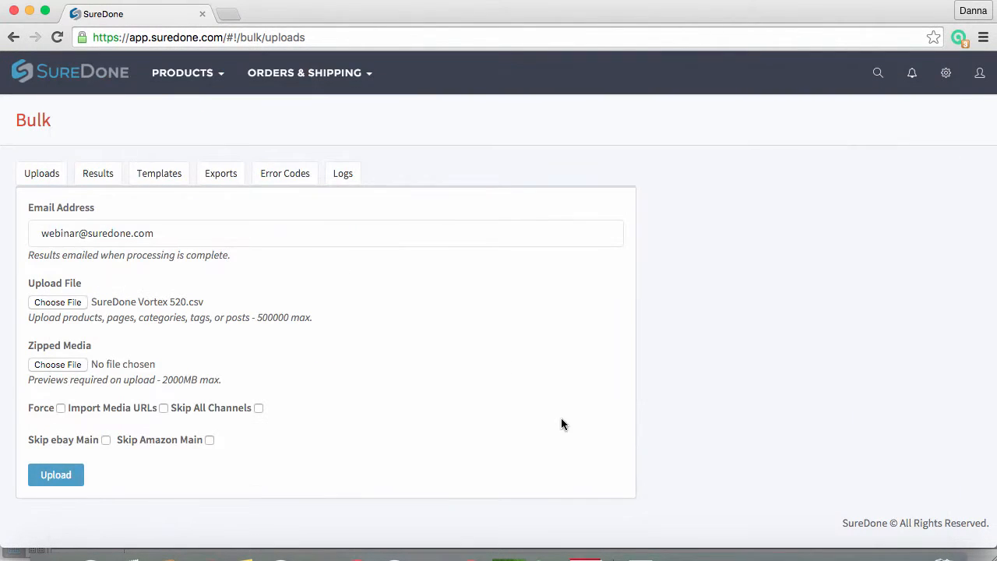
mouse_move(202, 483)
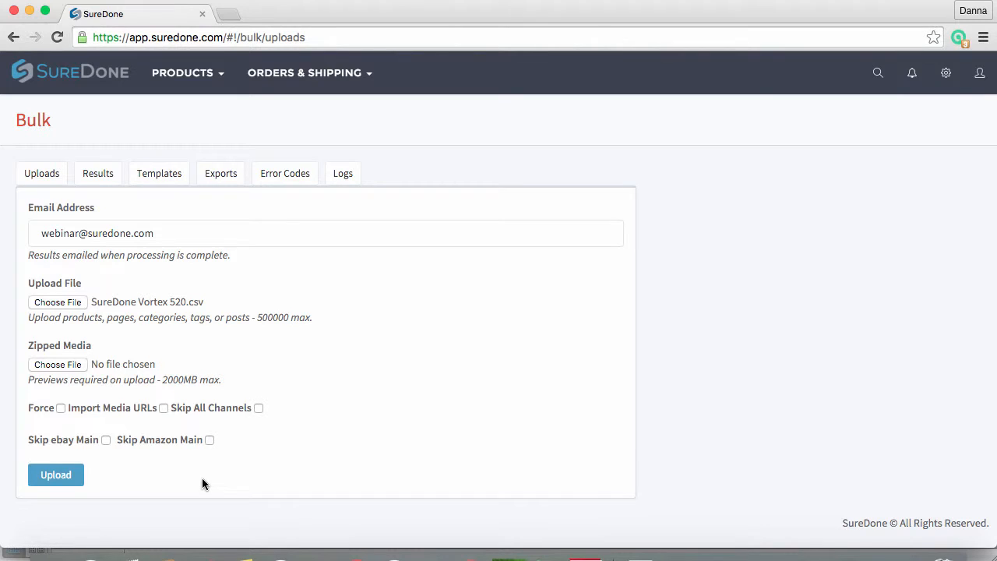
mouse_move(92, 473)
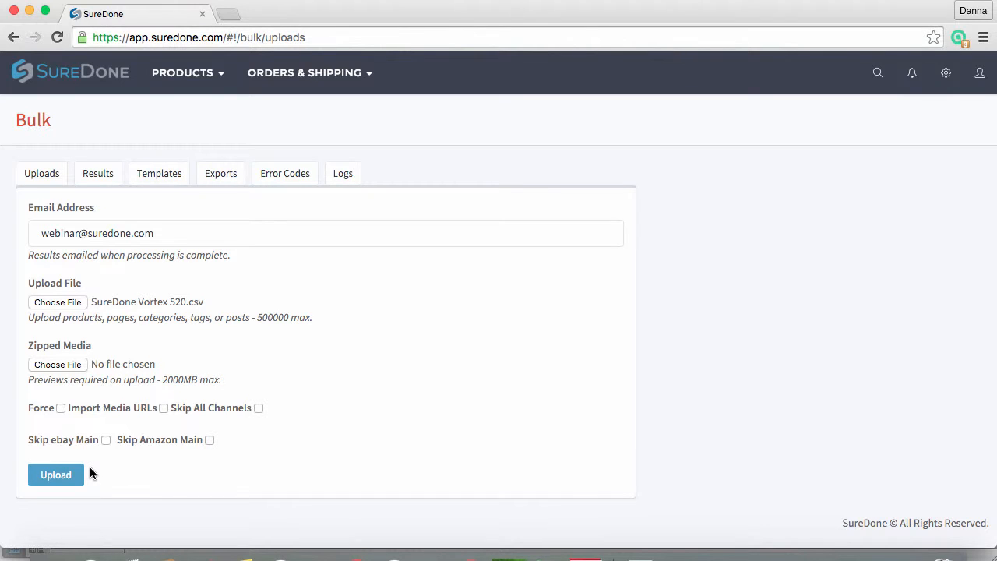
mouse_move(58, 438)
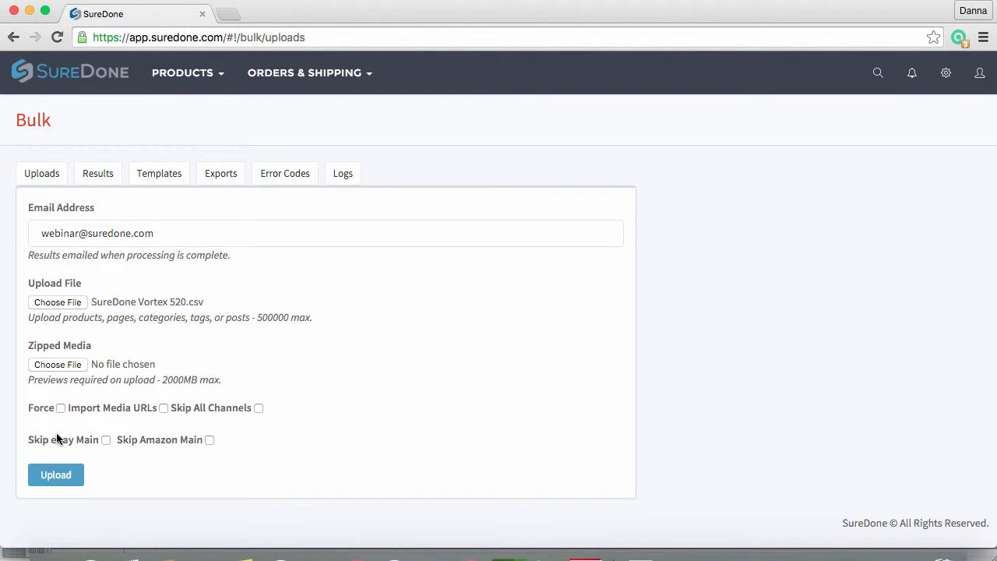
mouse_move(59, 417)
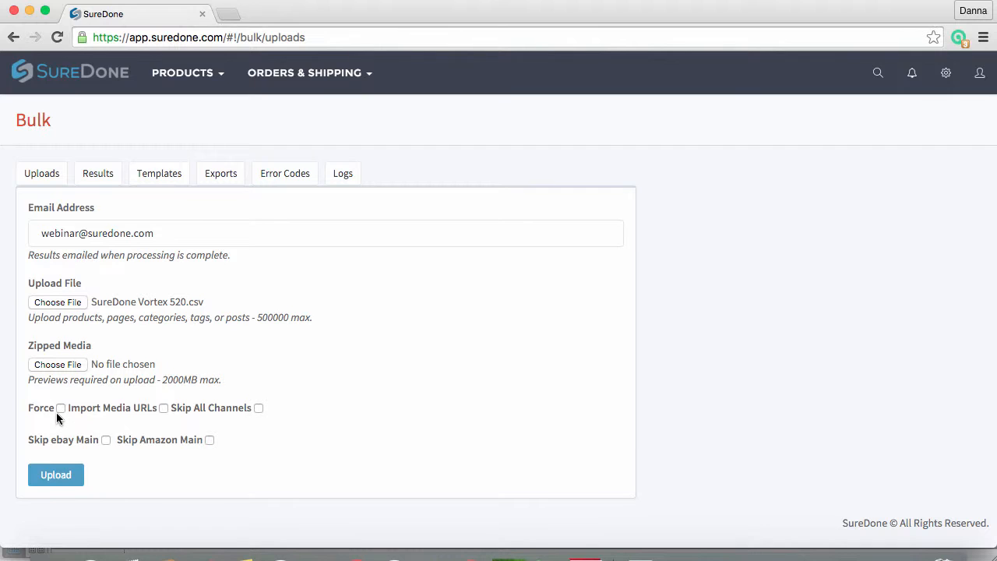
mouse_move(133, 420)
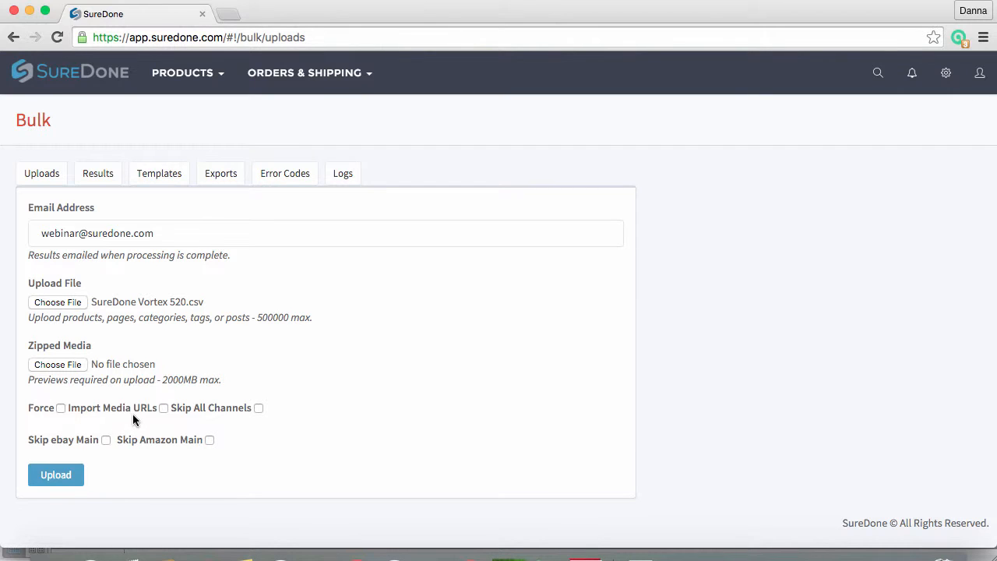
mouse_move(168, 415)
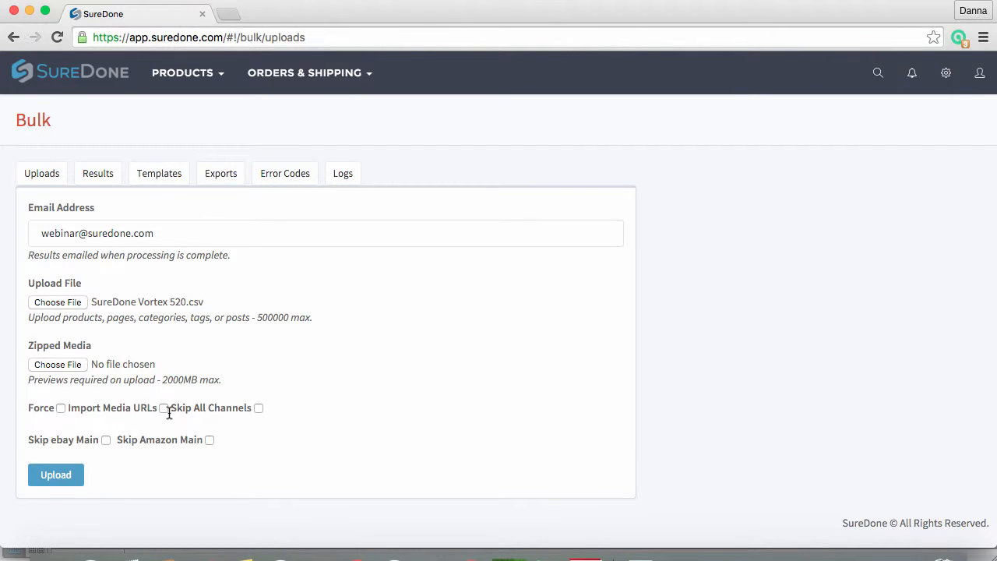
mouse_move(272, 419)
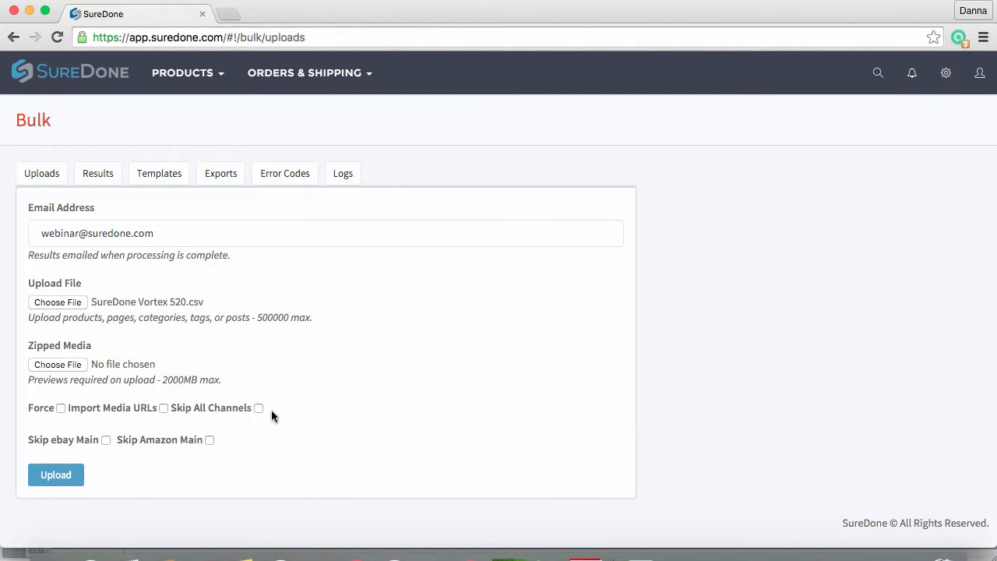
mouse_move(251, 464)
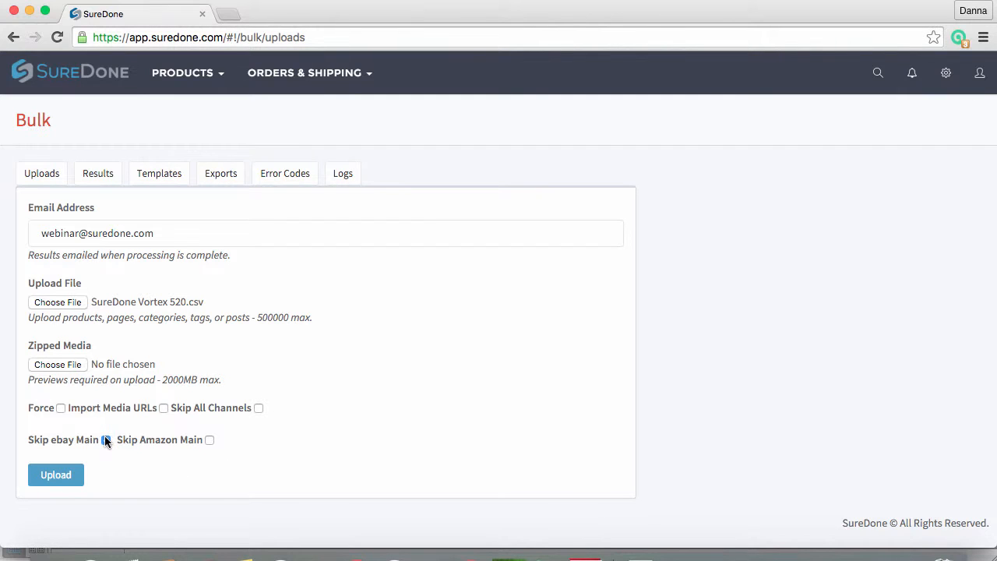
Step: Upload the CSV with Skip ebay Main ticked, submitting five pending actions
click(56, 474)
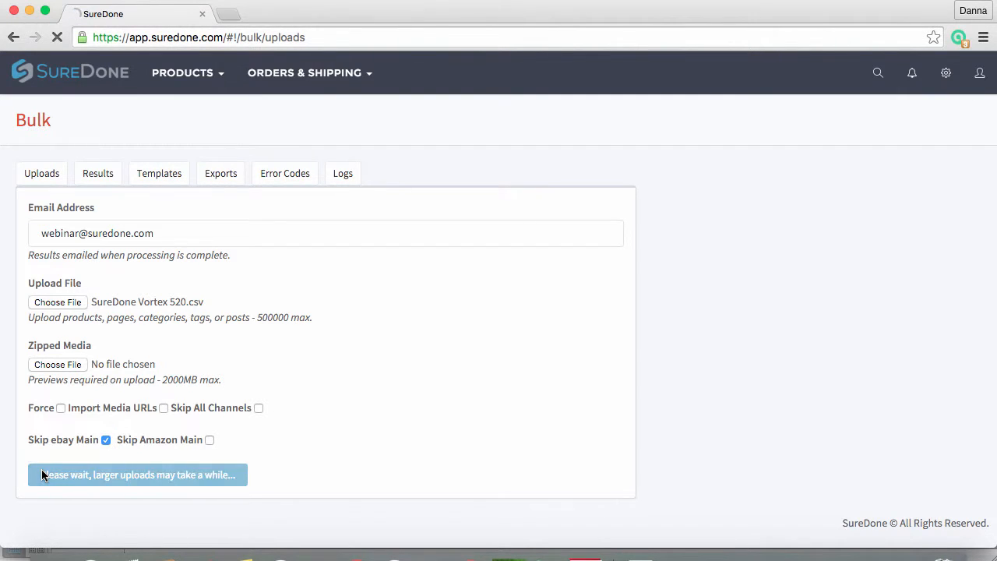
click(137, 473)
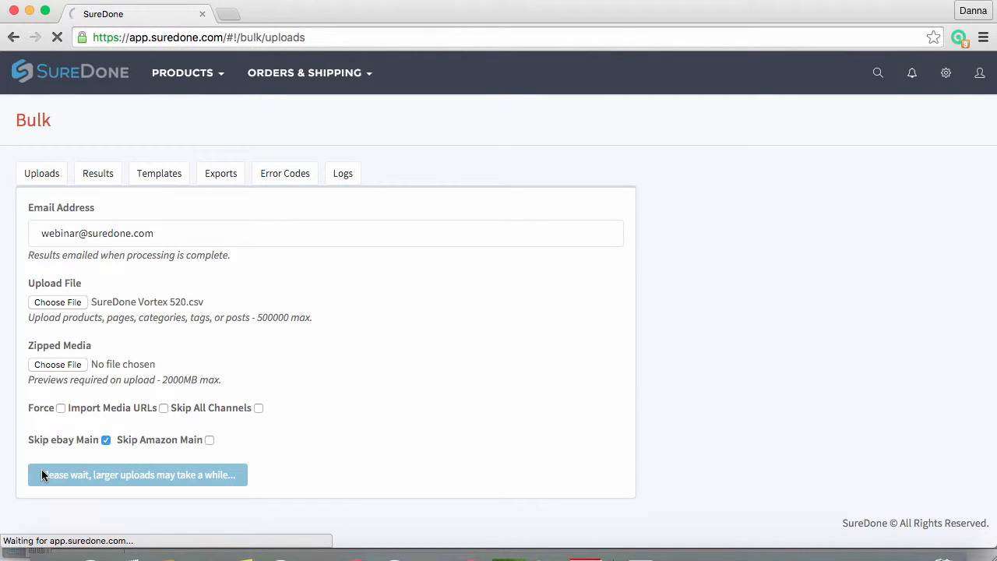
click(137, 474)
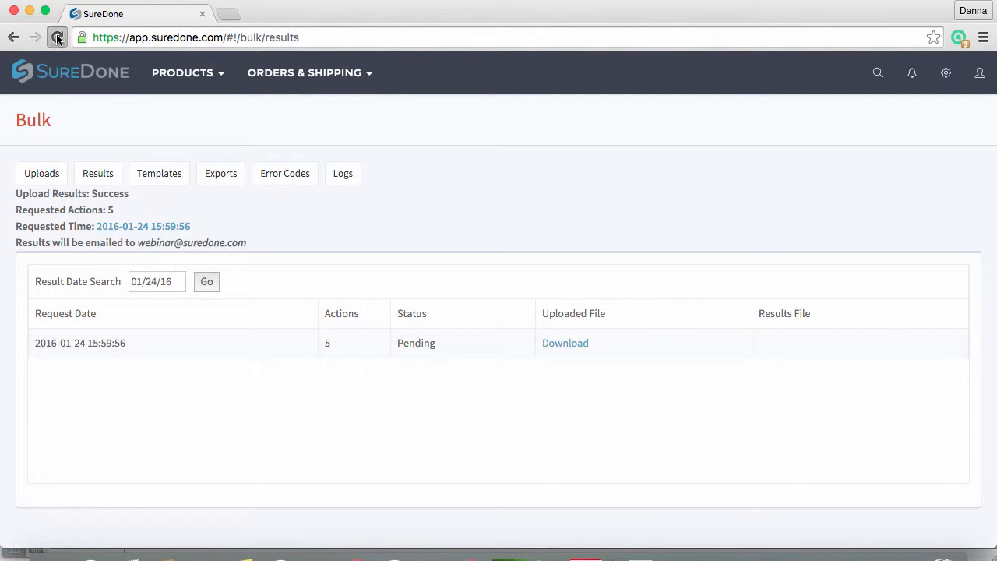
Step: Reload until the request shows Complete and download its results CSV
click(56, 37)
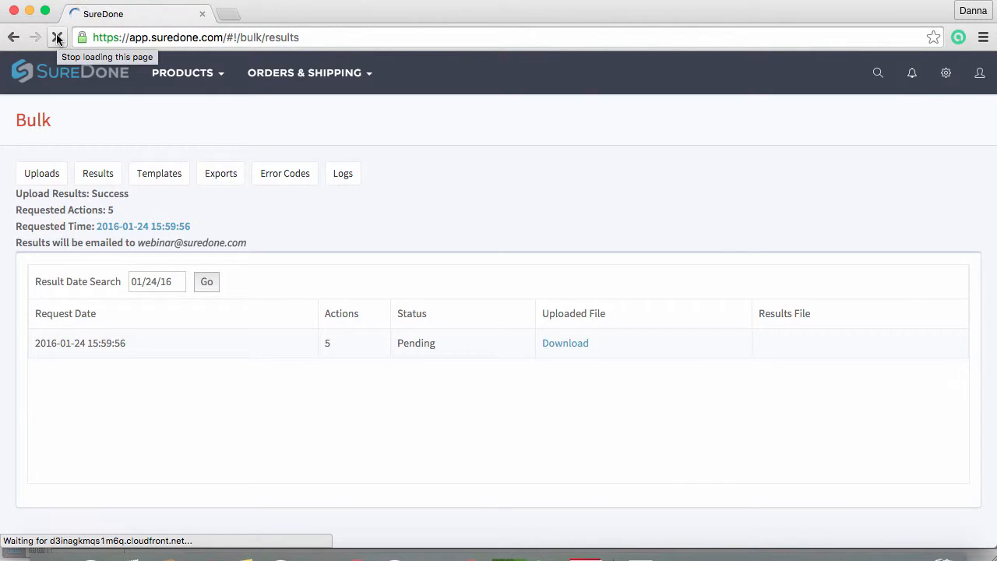
click(56, 37)
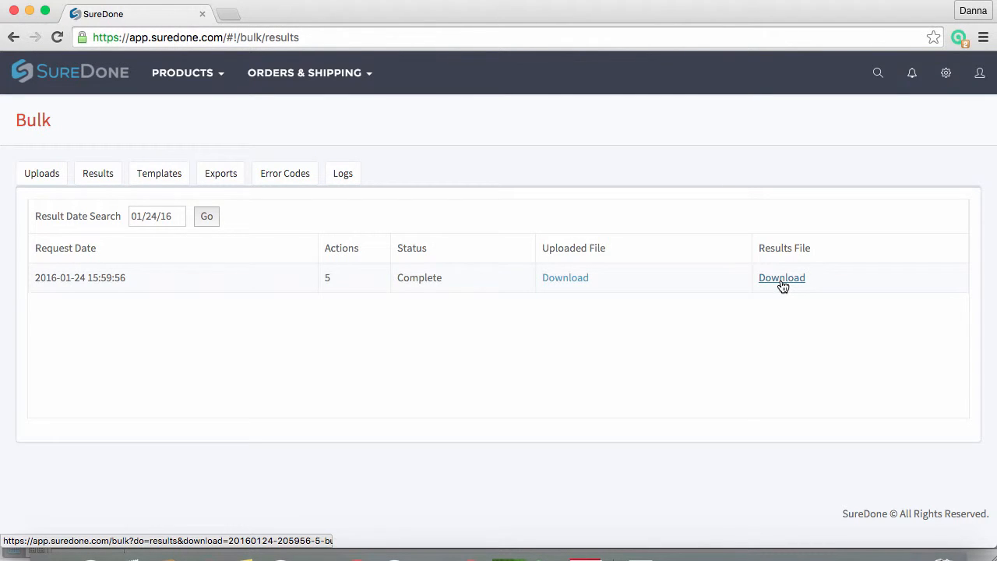
click(782, 277)
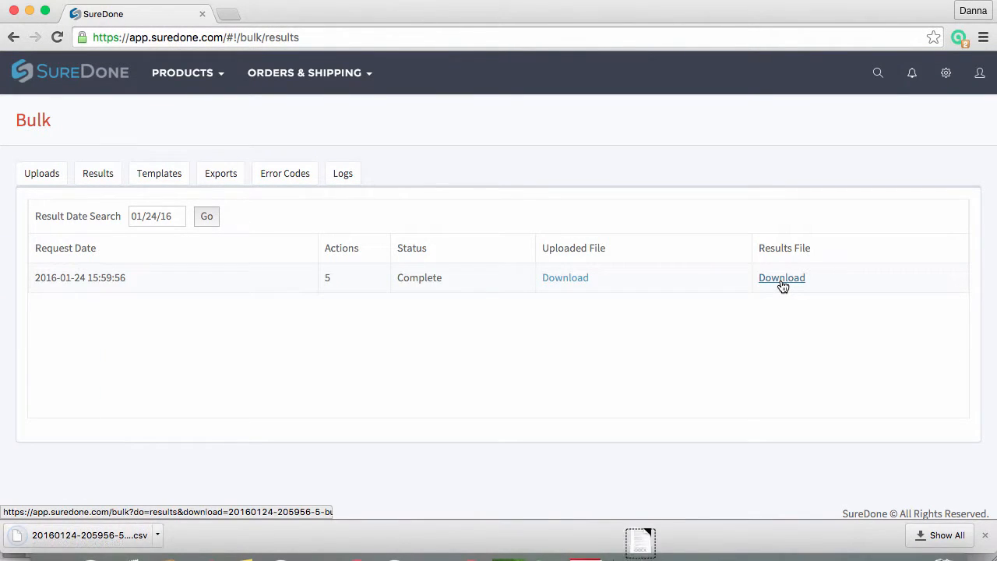